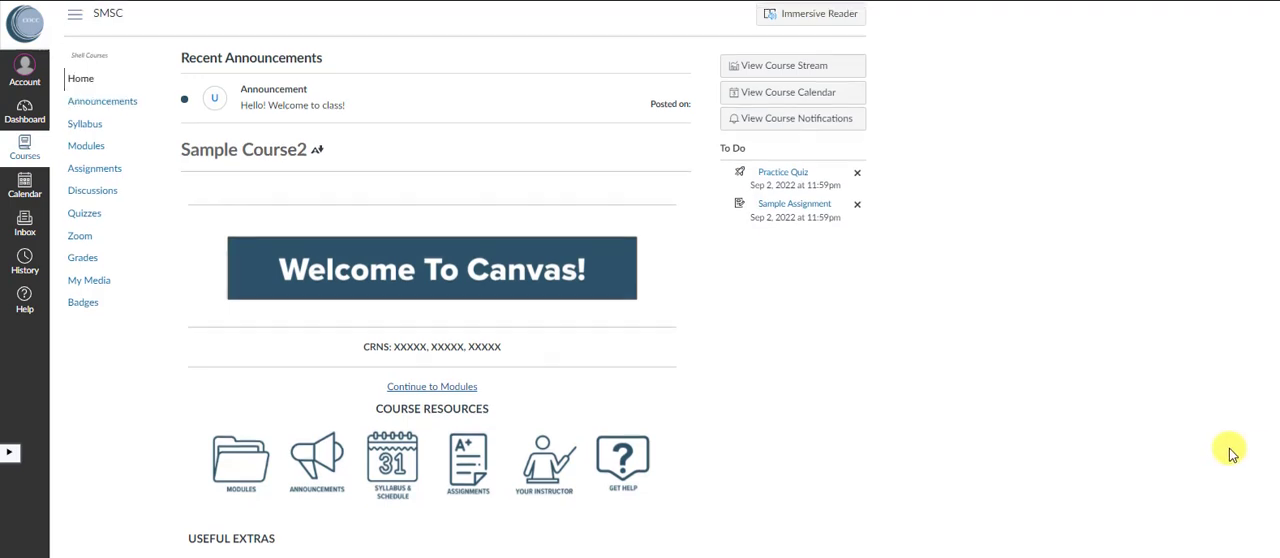
# - Scroll down the Sample Canvas Course home page past its recent announcement to the Start Here modules
pyautogui.scroll(-3)
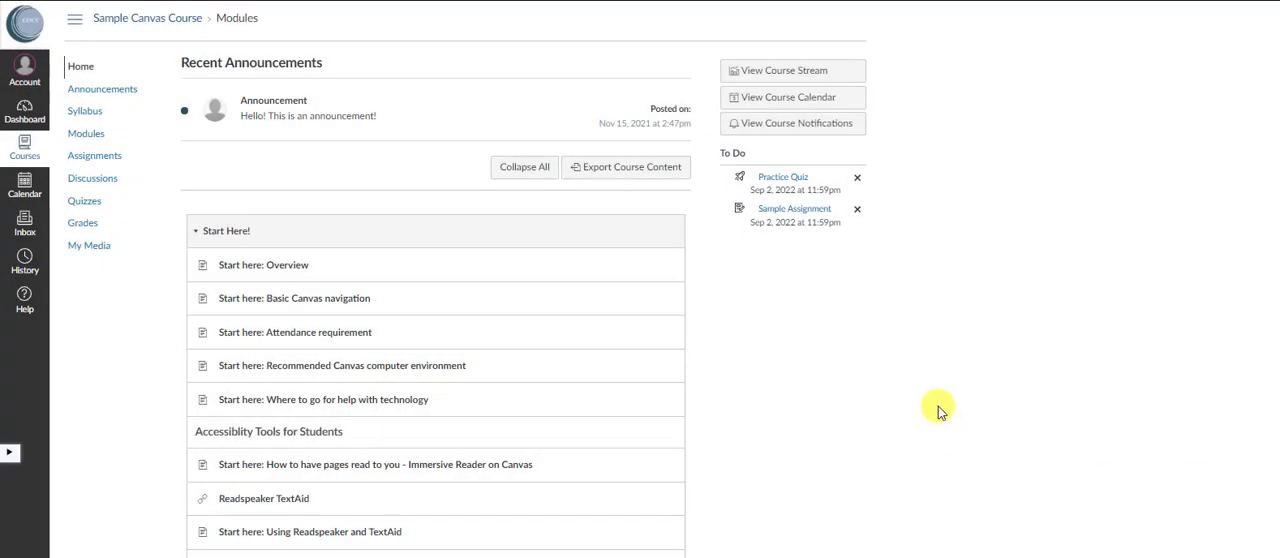
pyautogui.moveTo(133, 105)
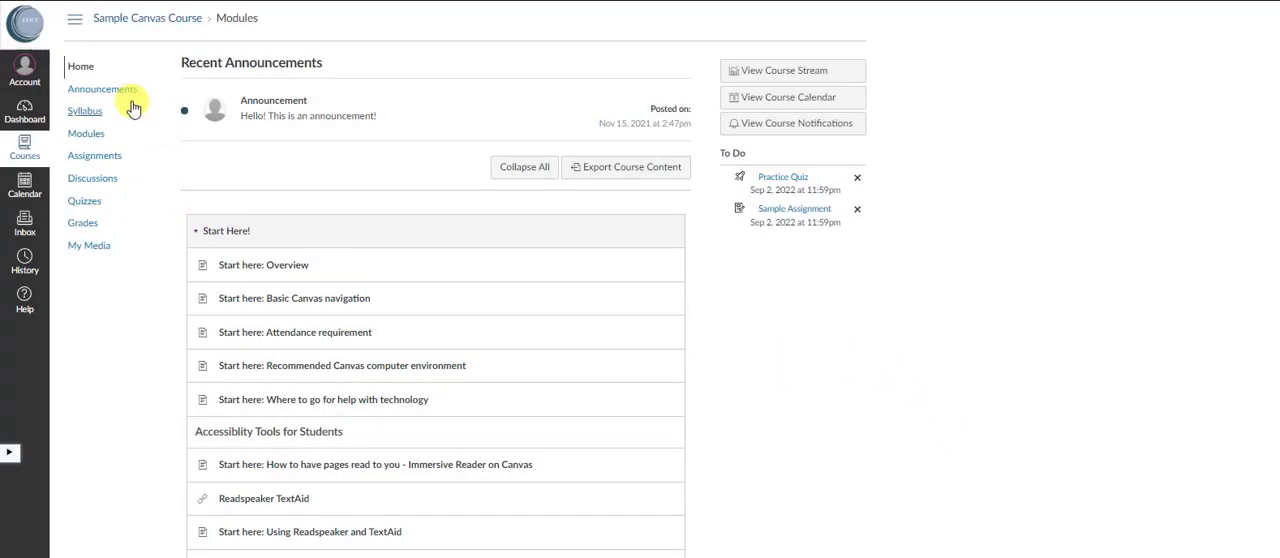
pyautogui.moveTo(1059, 473)
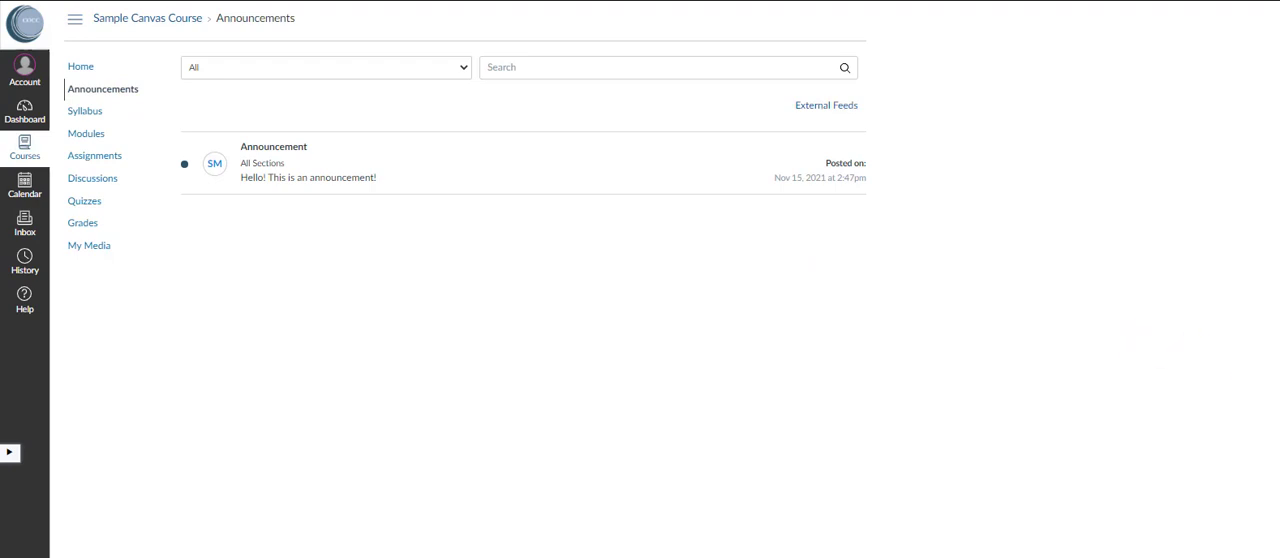
# - Go back to the Sample Canvas Course Home page from the course navigation
pyautogui.click(273, 146)
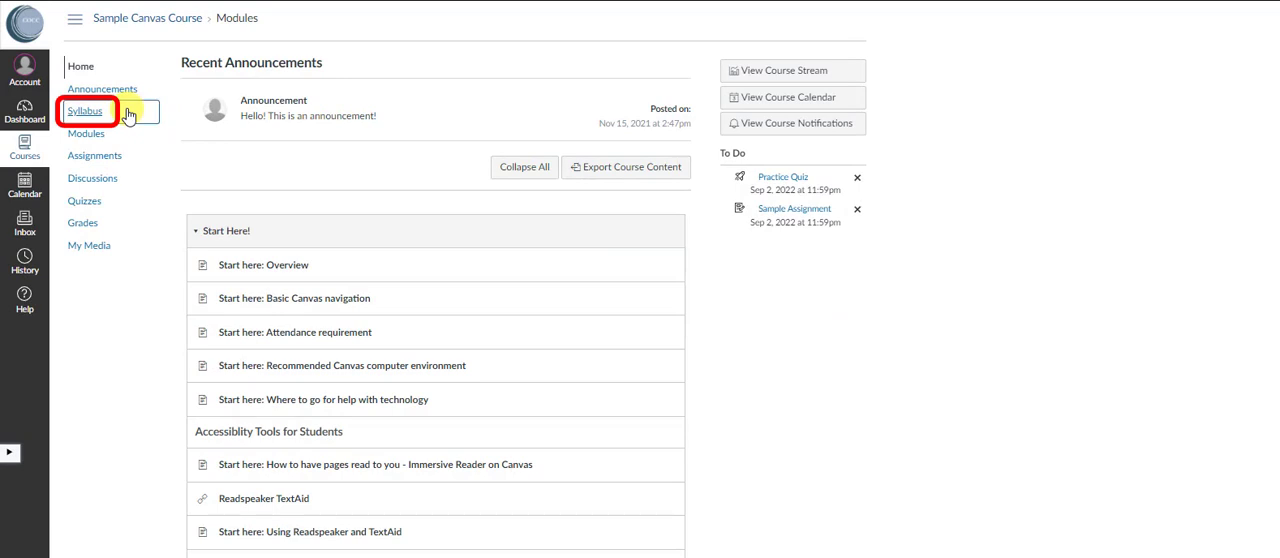
# - Open the Syllabus page showing the basic needs statement and course summary
pyautogui.click(85, 111)
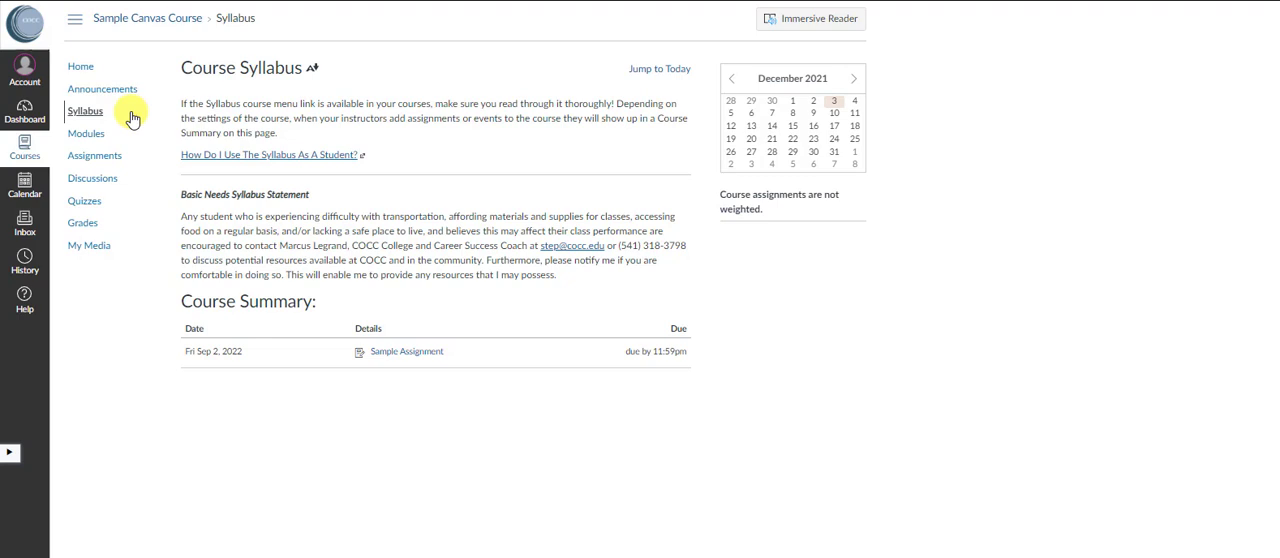
pyautogui.moveTo(85, 111)
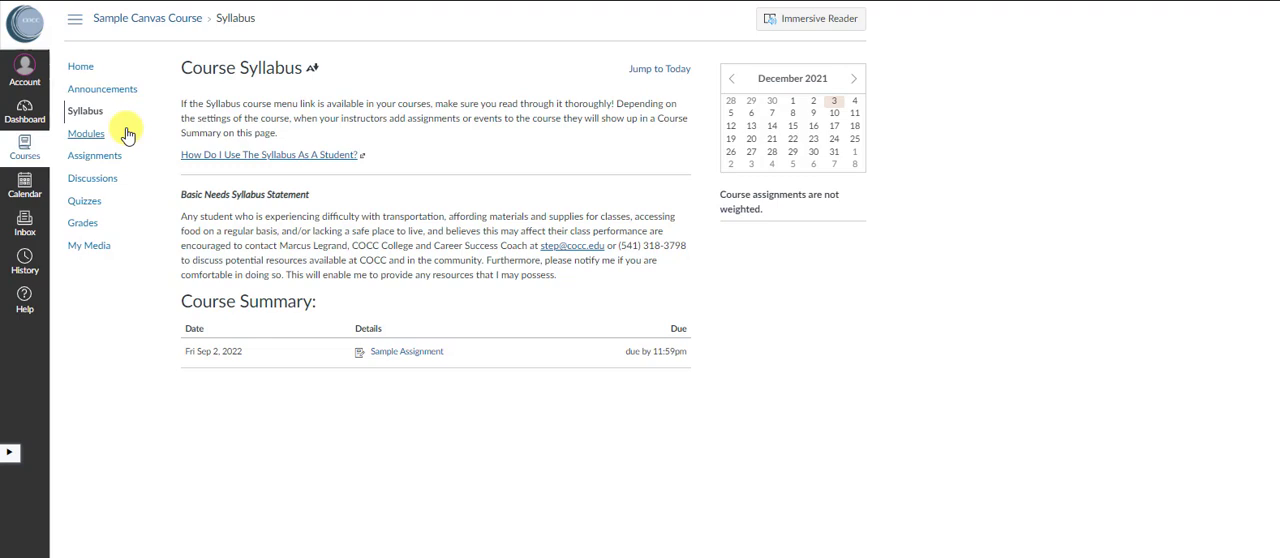
pyautogui.moveTo(86, 133)
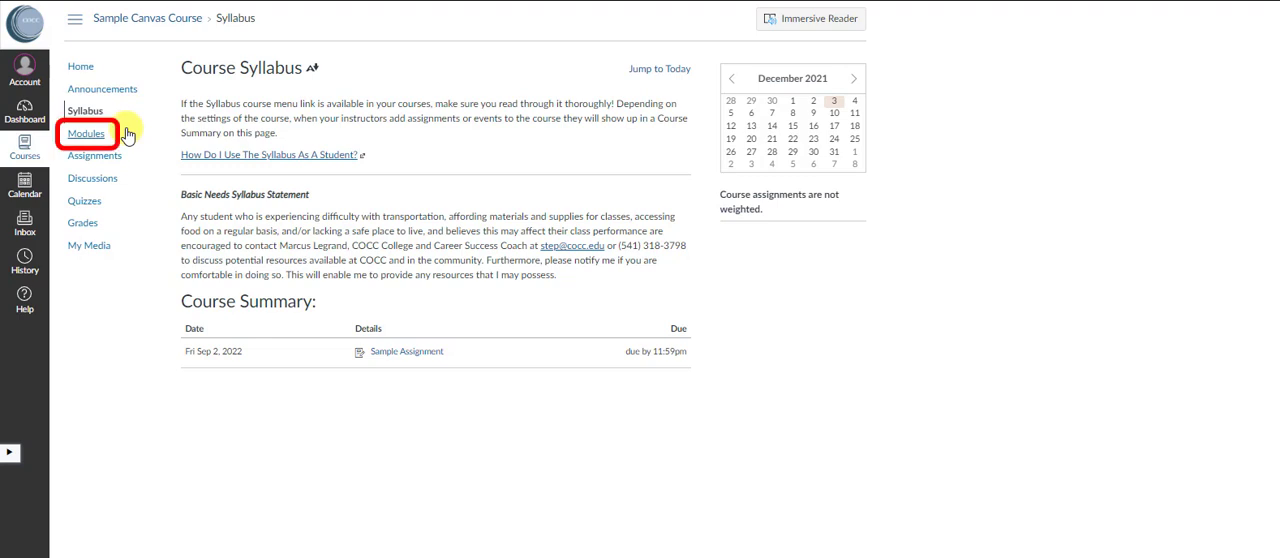
# - Read the 'Start here: Attendance requirement' page from Modules, then scroll the modules list
pyautogui.click(86, 133)
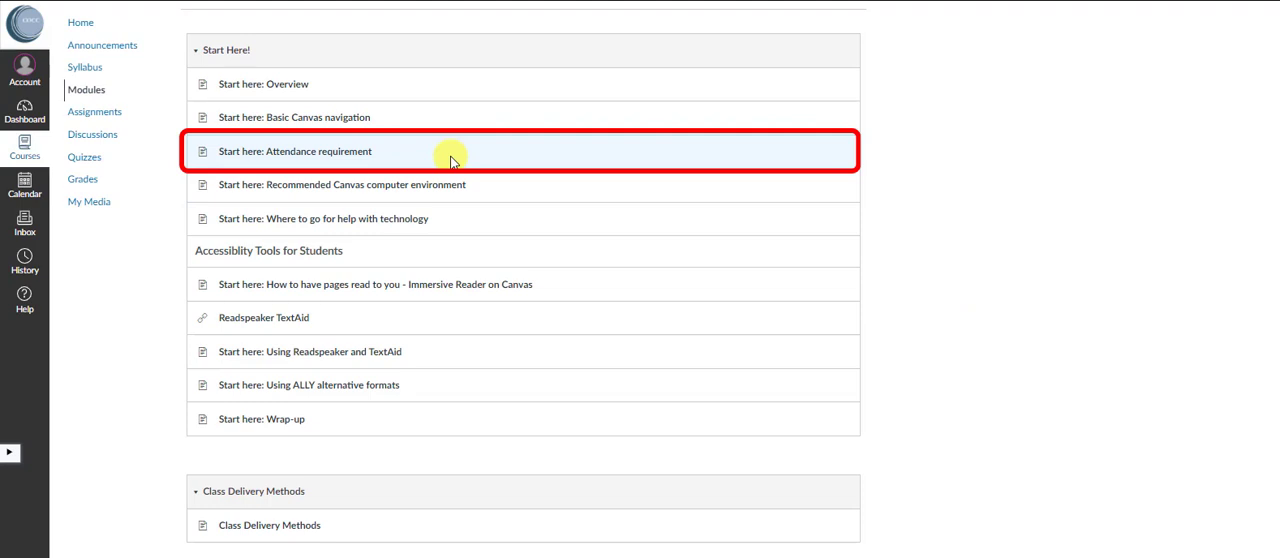
pyautogui.click(294, 151)
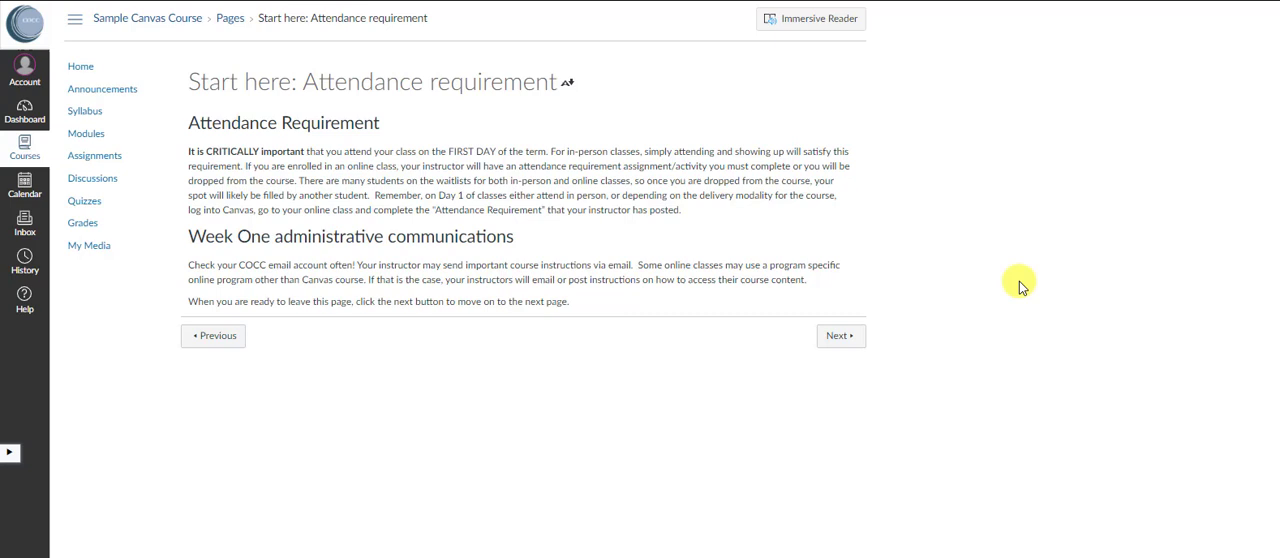
pyautogui.moveTo(1067, 288)
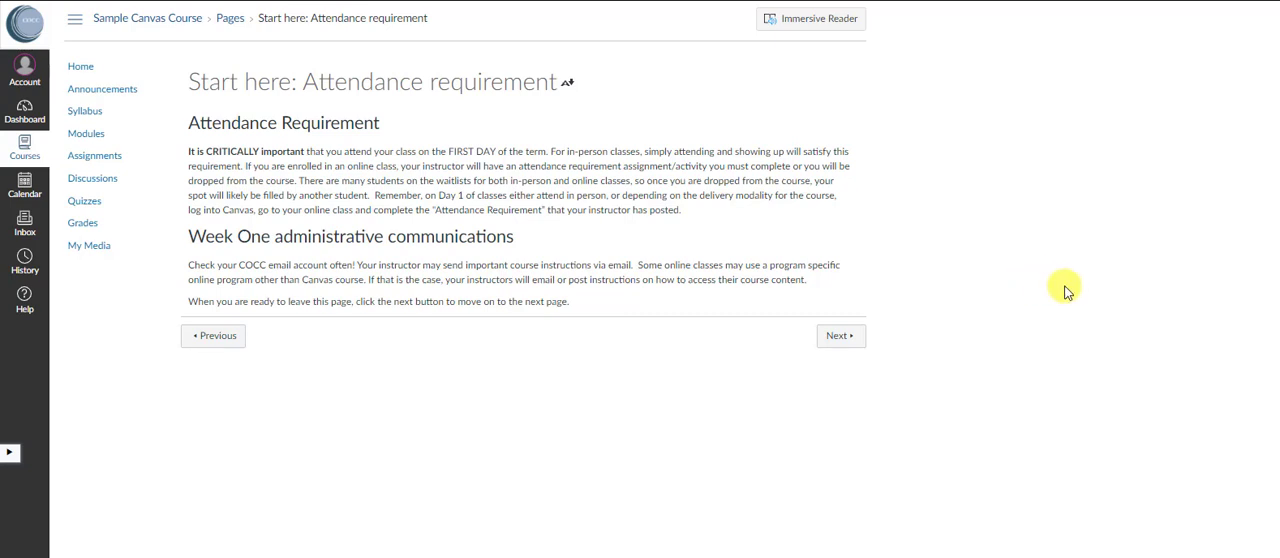
pyautogui.moveTo(1009, 278)
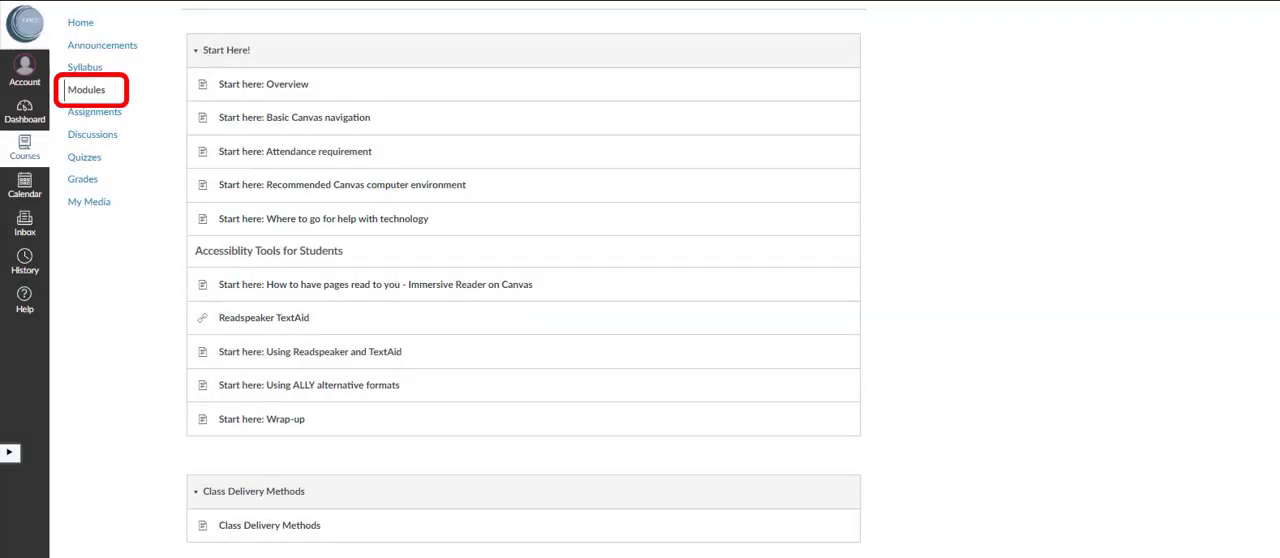
pyautogui.scroll(-3)
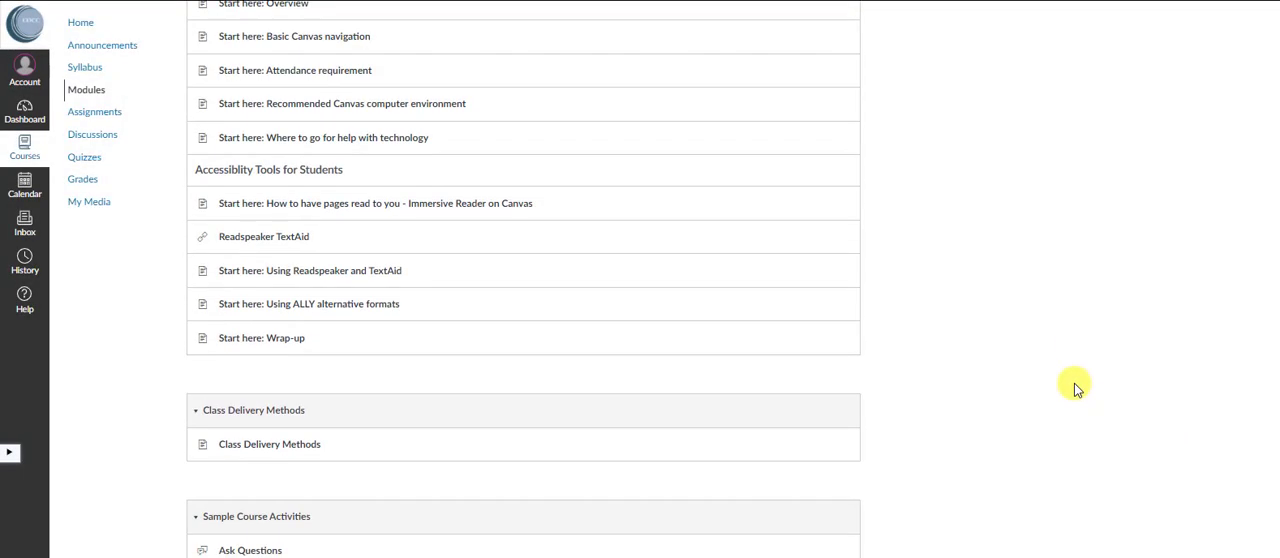
# - Skim the modules through Practice Quiz, then read the 'Start here: Basic Canvas navigation' page
pyautogui.scroll(-3)
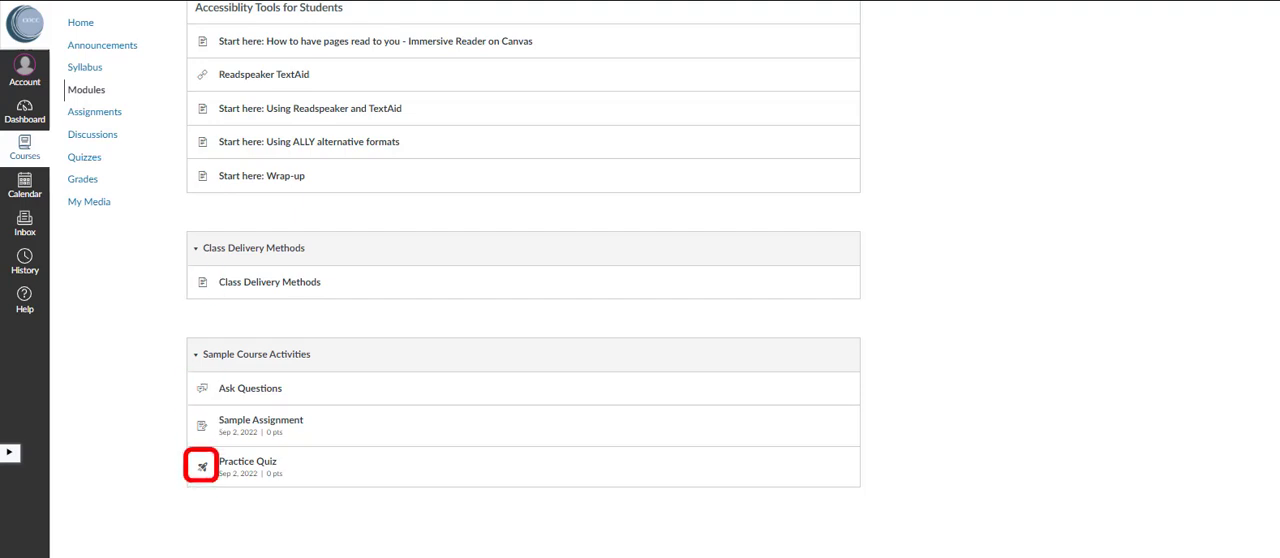
pyautogui.scroll(3)
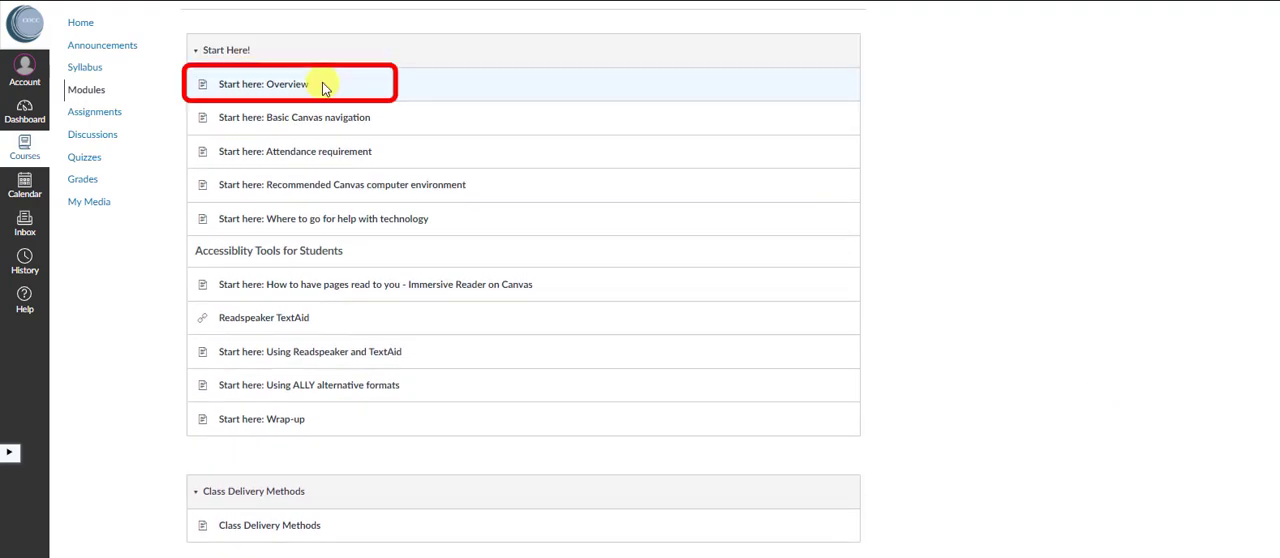
pyautogui.moveTo(970, 175)
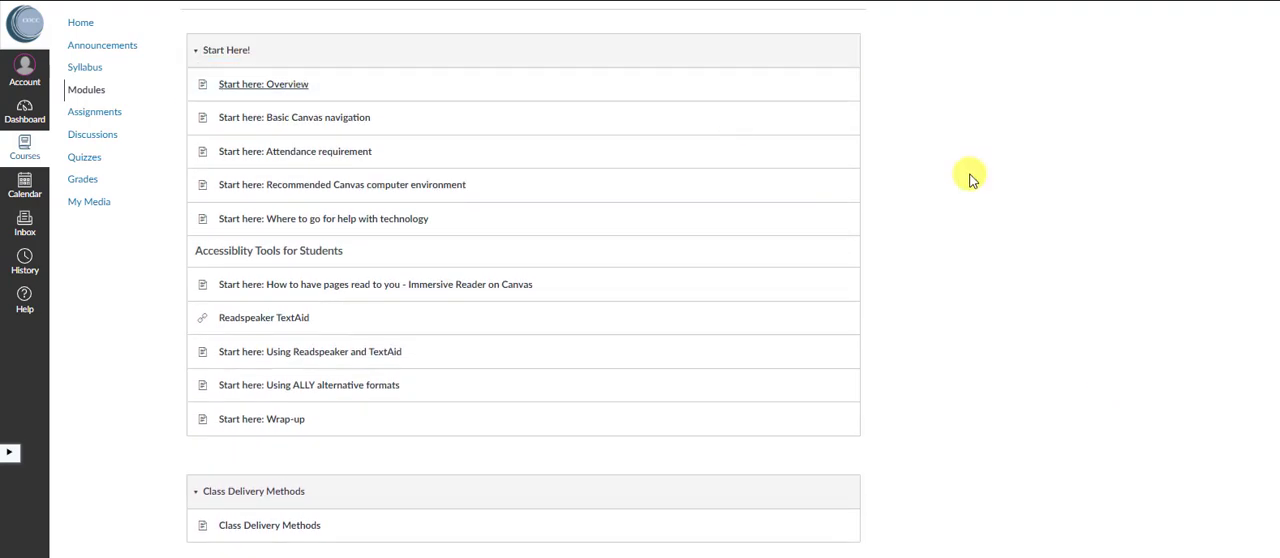
pyautogui.click(263, 83)
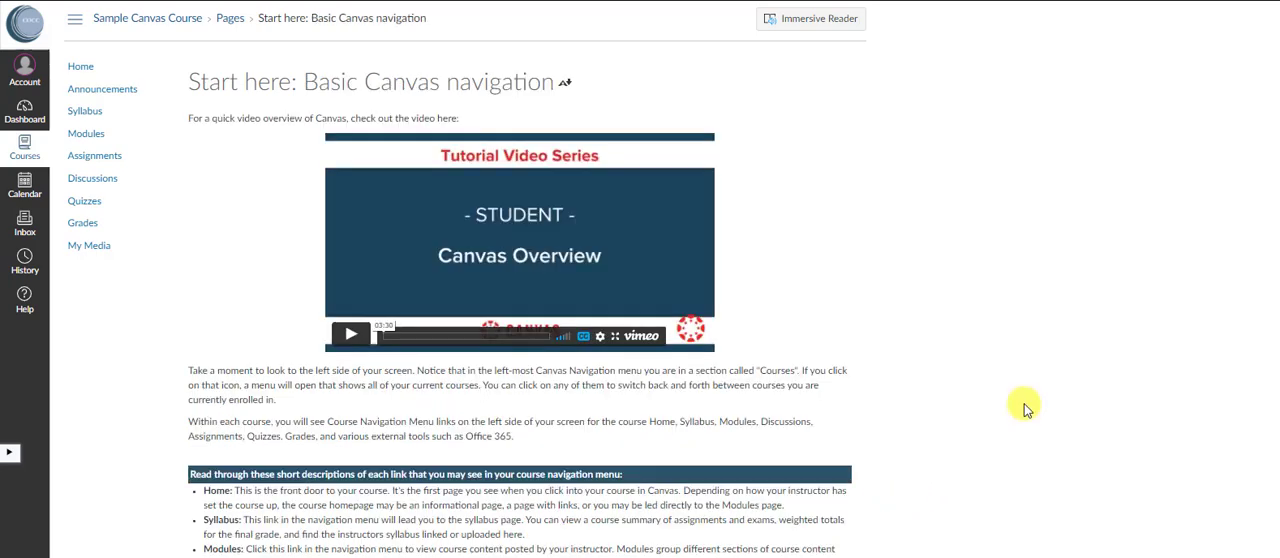
pyautogui.scroll(-3)
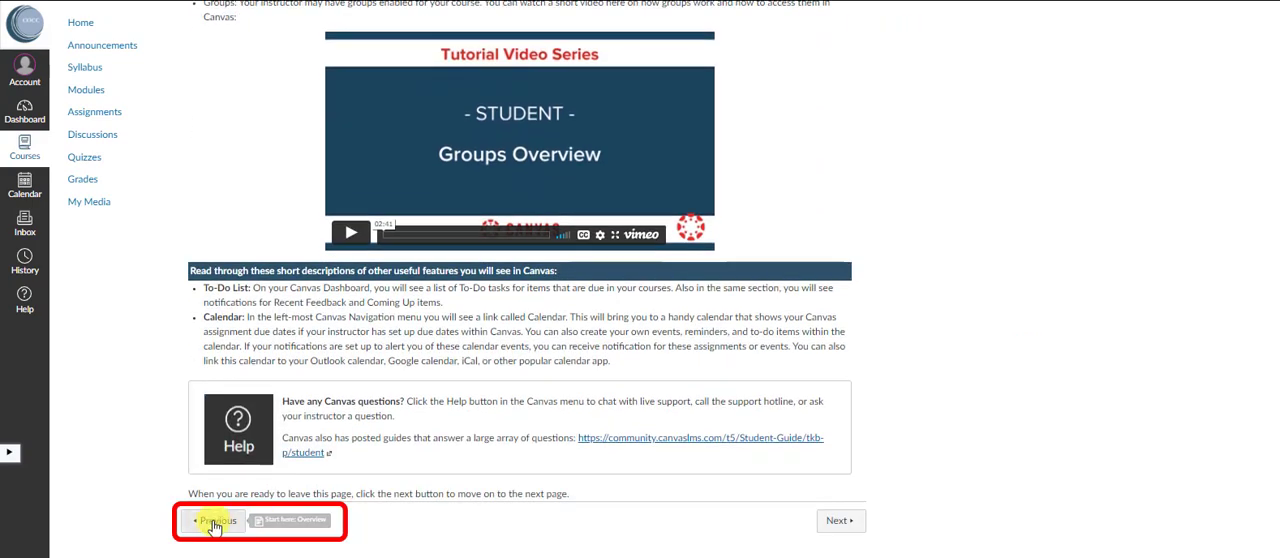
# - Go back to the 'Start here: Overview' page, then return to the course Modules list
pyautogui.click(217, 520)
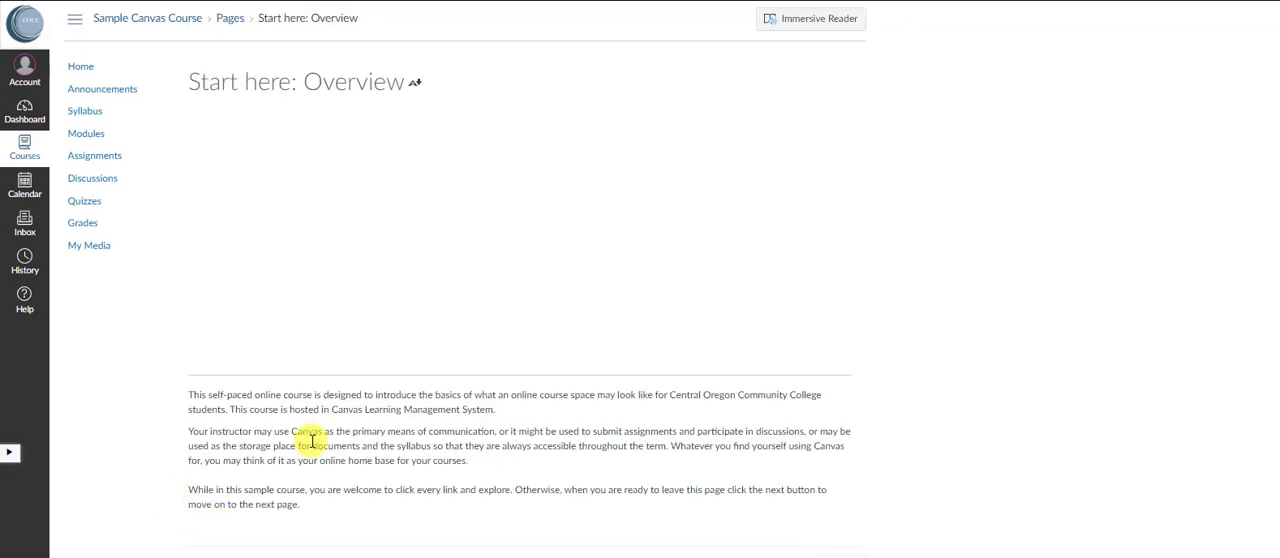
pyautogui.click(86, 133)
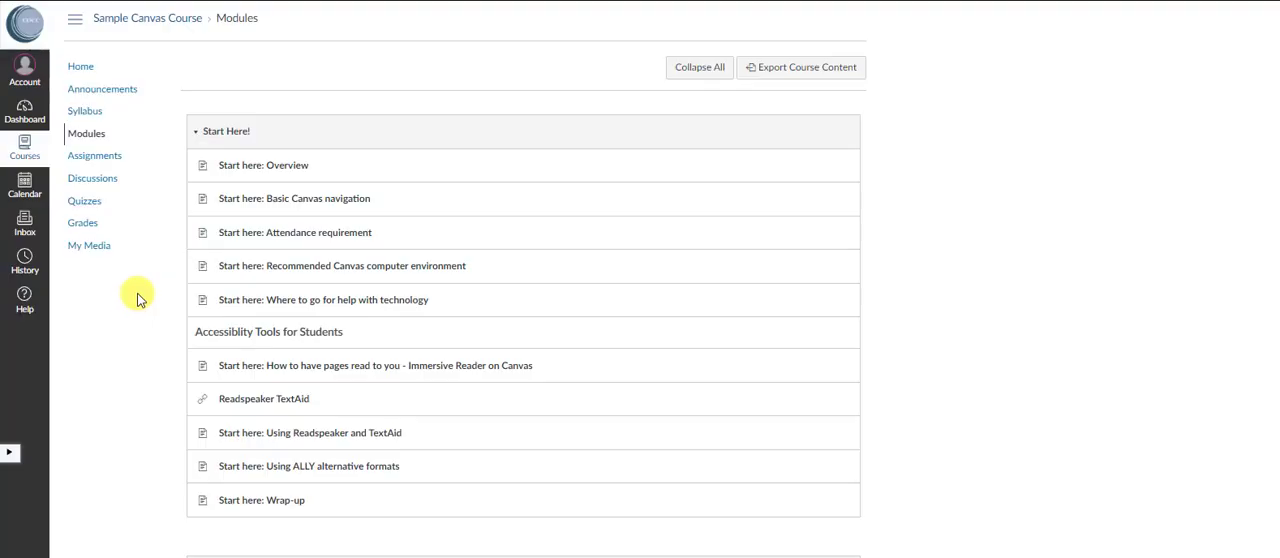
pyautogui.moveTo(82, 222)
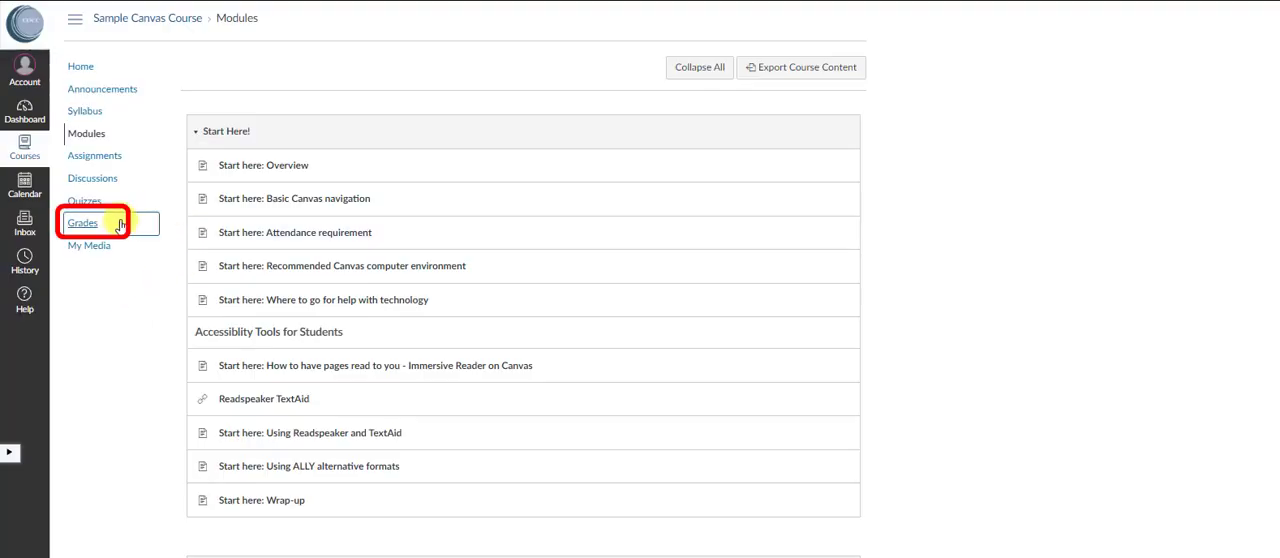
# - From Grades, open Sample Assignment and view the instructor's Attempt 1 feedback
pyautogui.click(82, 222)
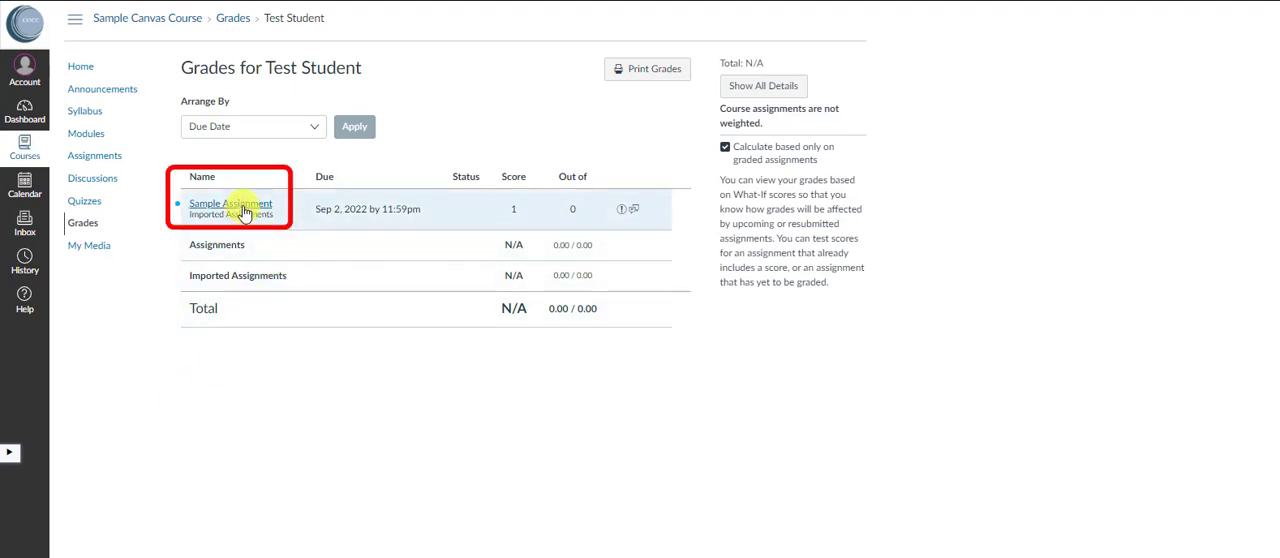
pyautogui.click(230, 204)
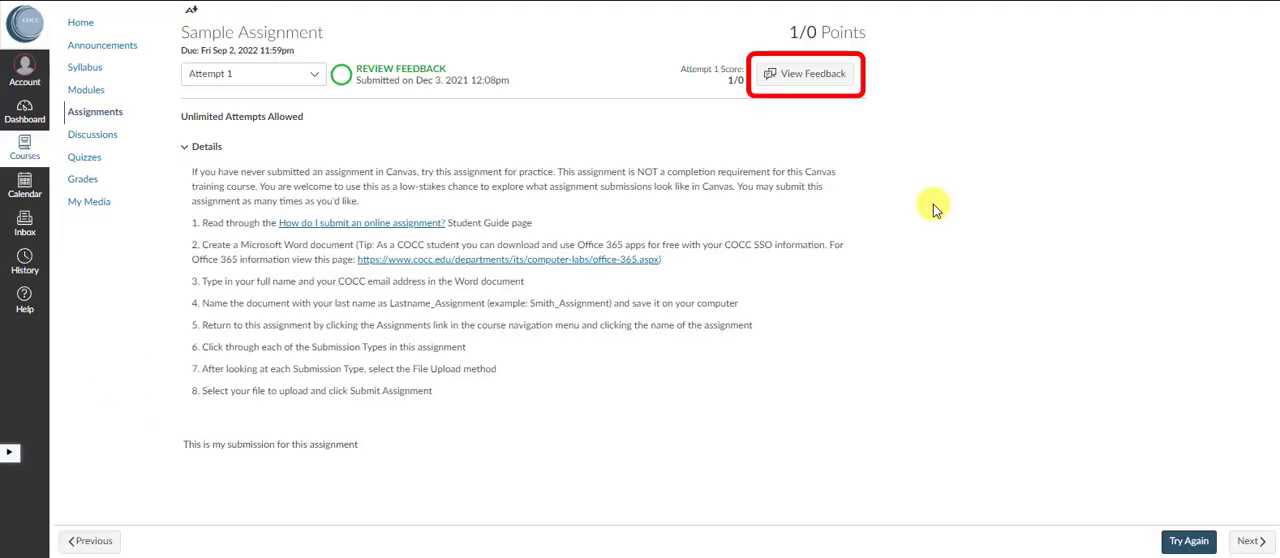
pyautogui.click(806, 73)
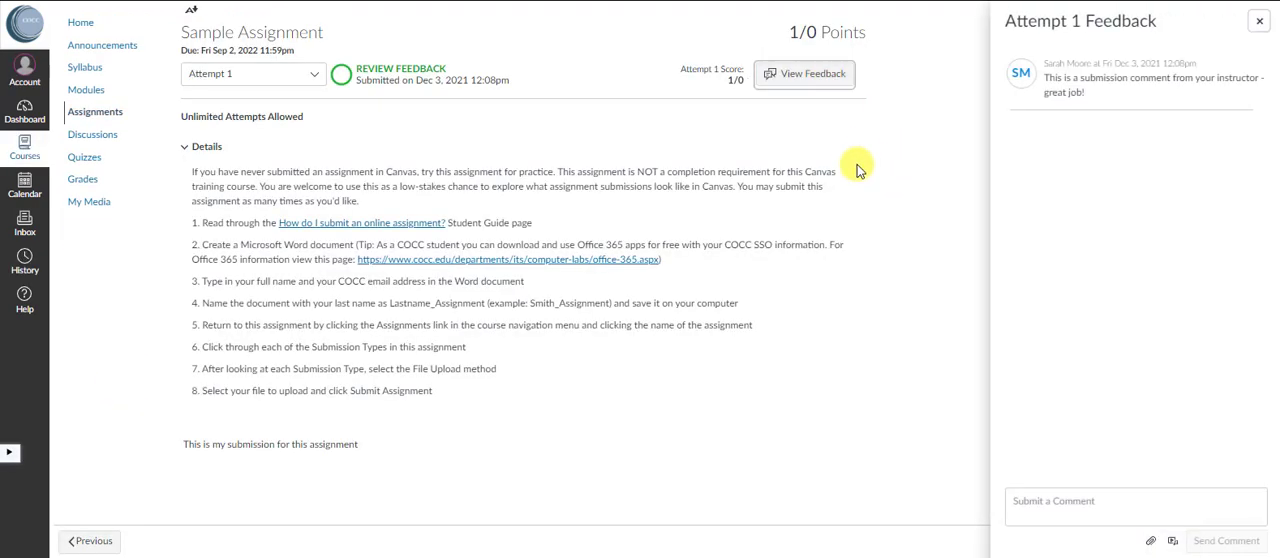